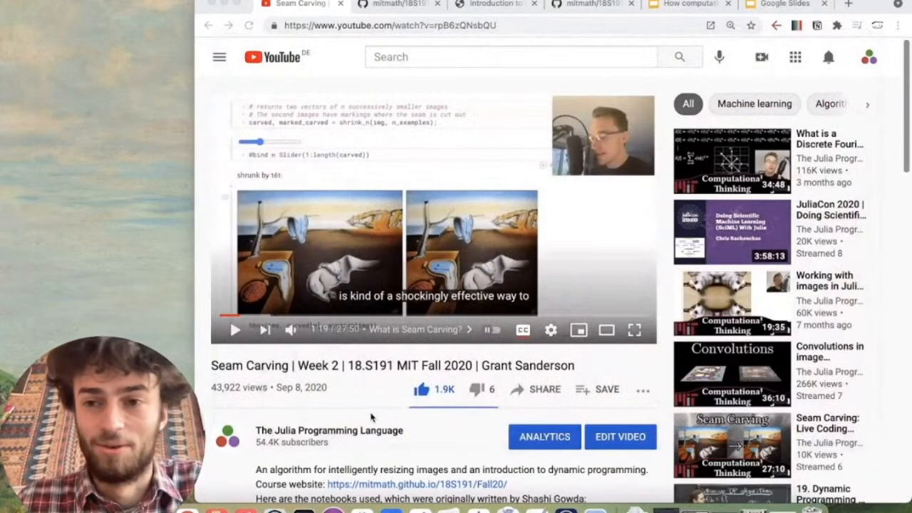
mouse_move(433, 436)
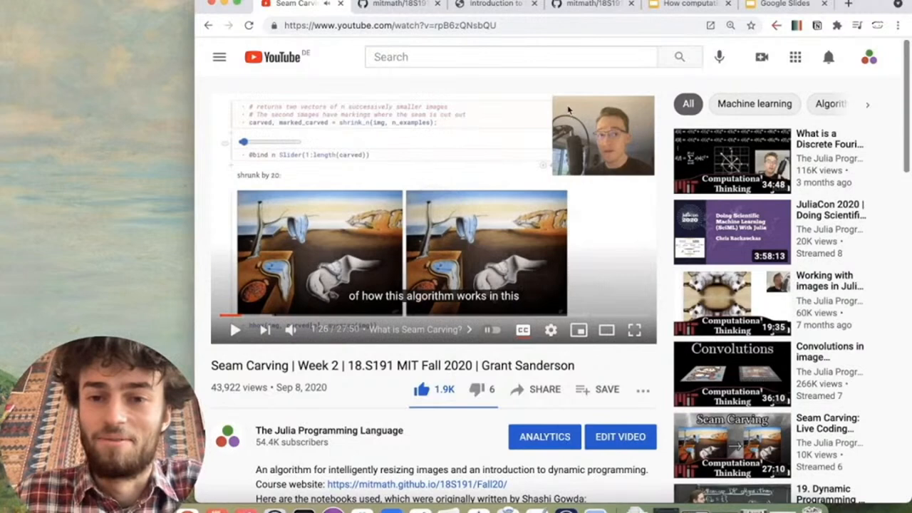
mouse_move(584, 214)
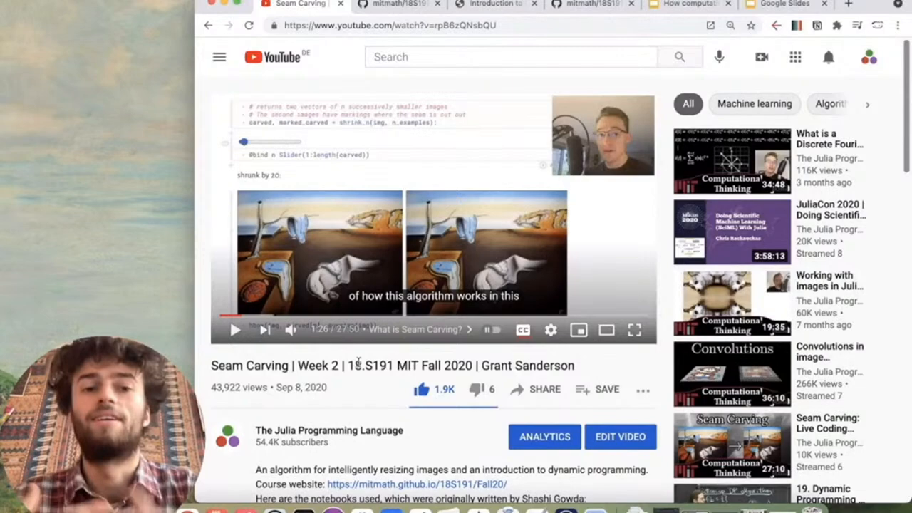
Go to the course website lecture page and scroll to the 'Data: Images' section with its video.
left_click(496, 4)
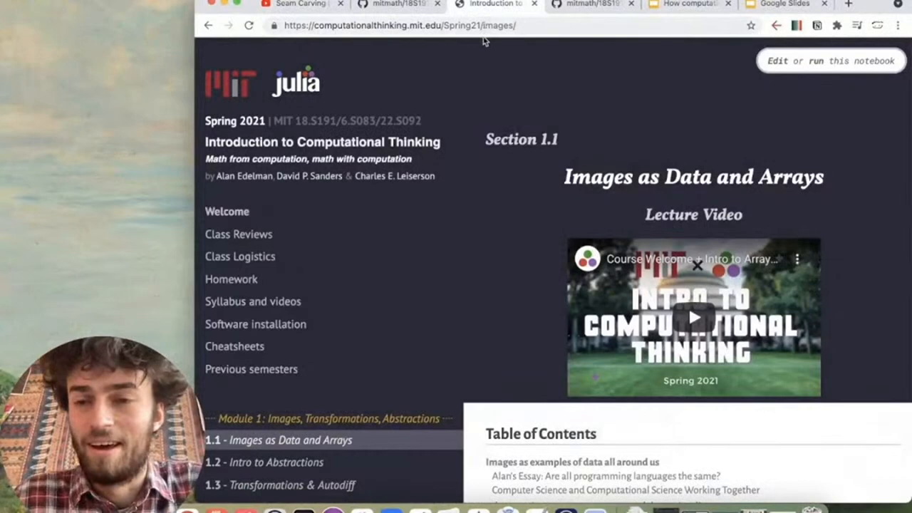
scroll("down", 3)
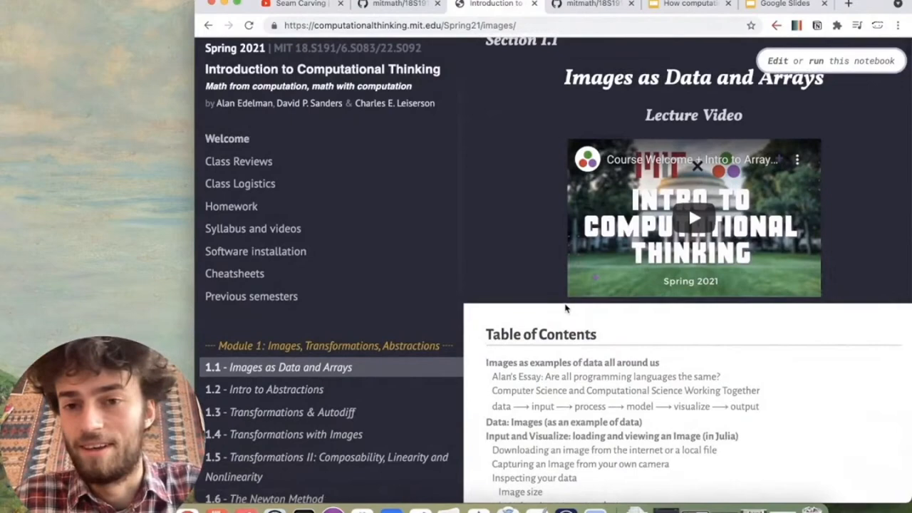
scroll("down", 3)
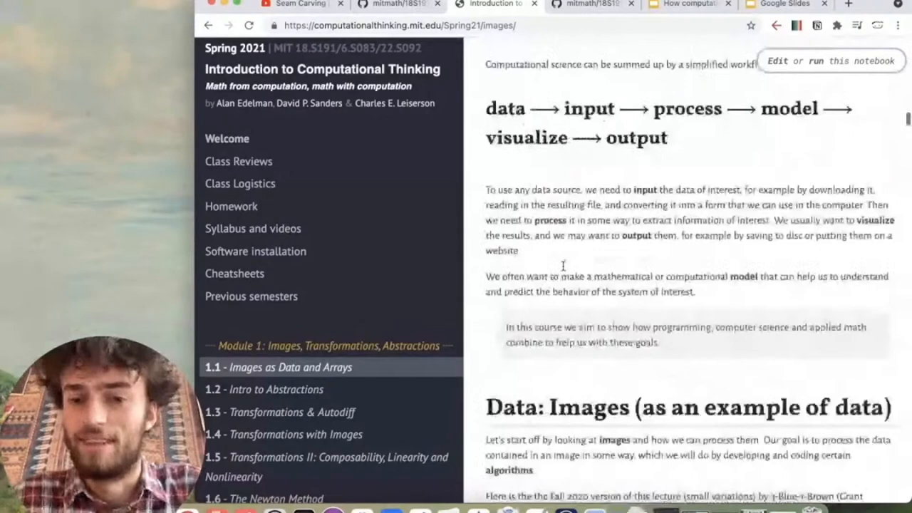
scroll("down", 3)
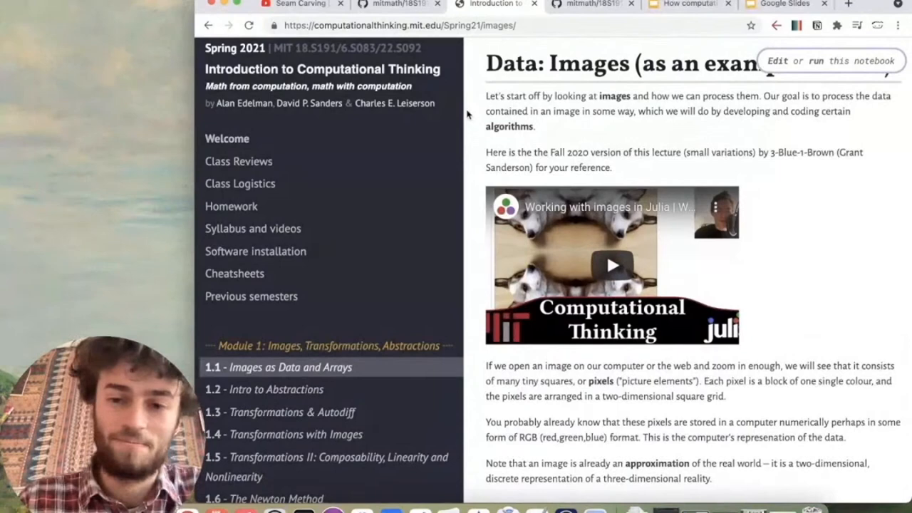
mouse_move(524, 49)
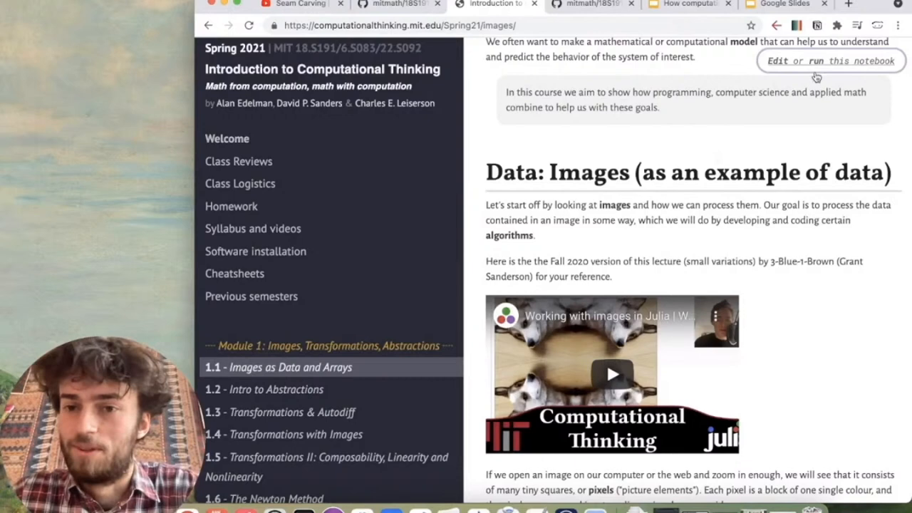
Use 'Edit or run this notebook' to launch the notebook in a Binder cloud session.
left_click(830, 60)
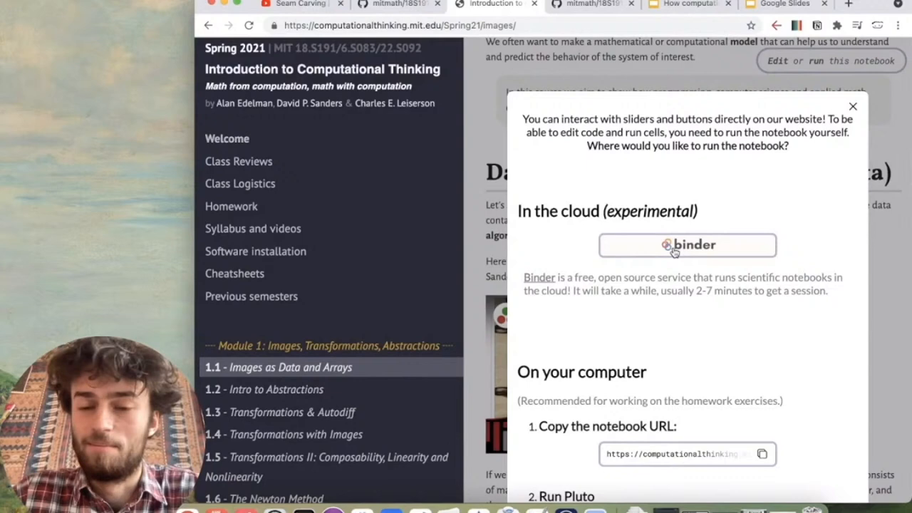
left_click(687, 245)
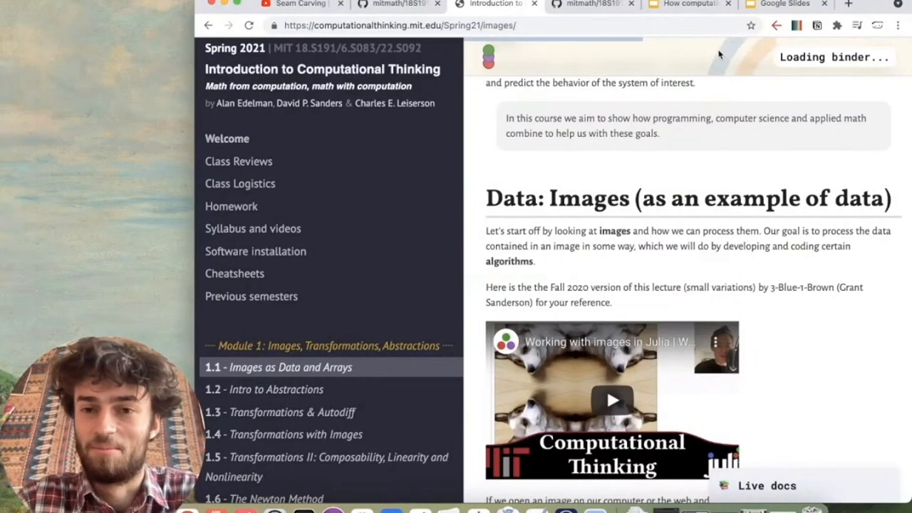
mouse_move(750, 108)
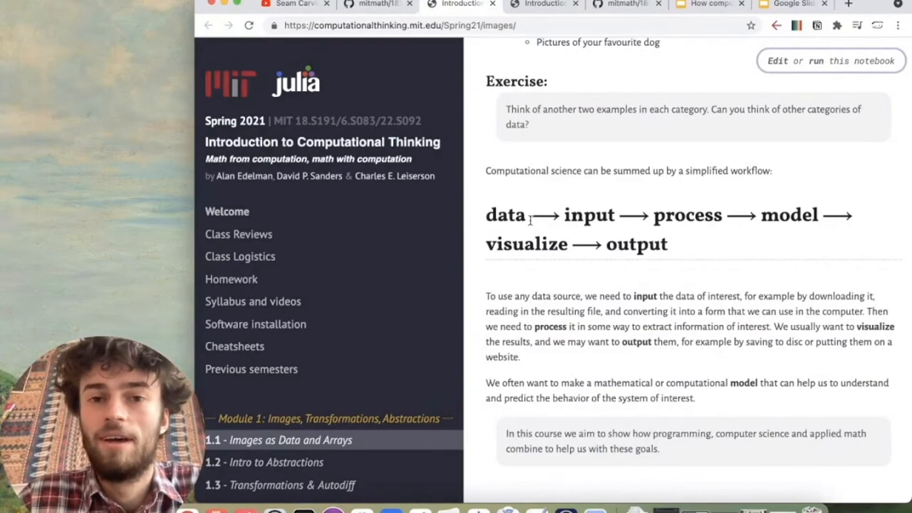
Scroll to the webcam section and capture a photo that renders as four mirrored copies.
scroll("down", 3)
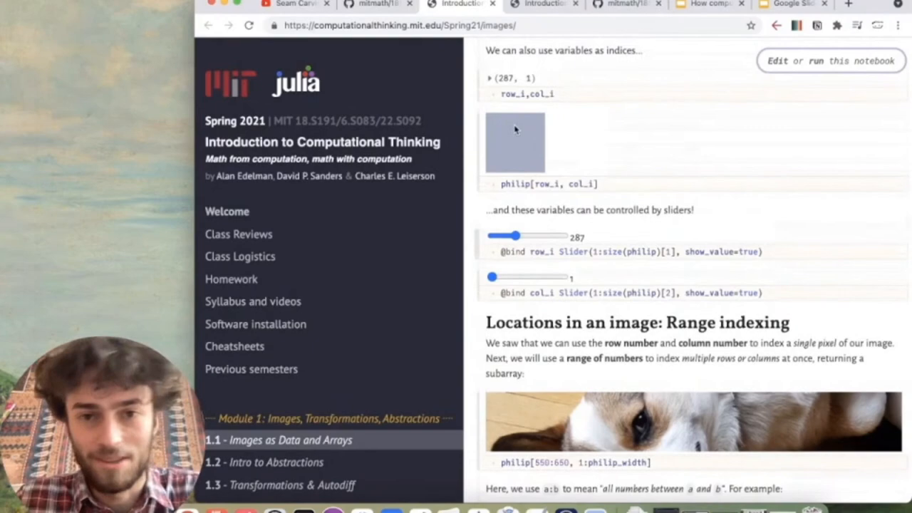
scroll("down", 3)
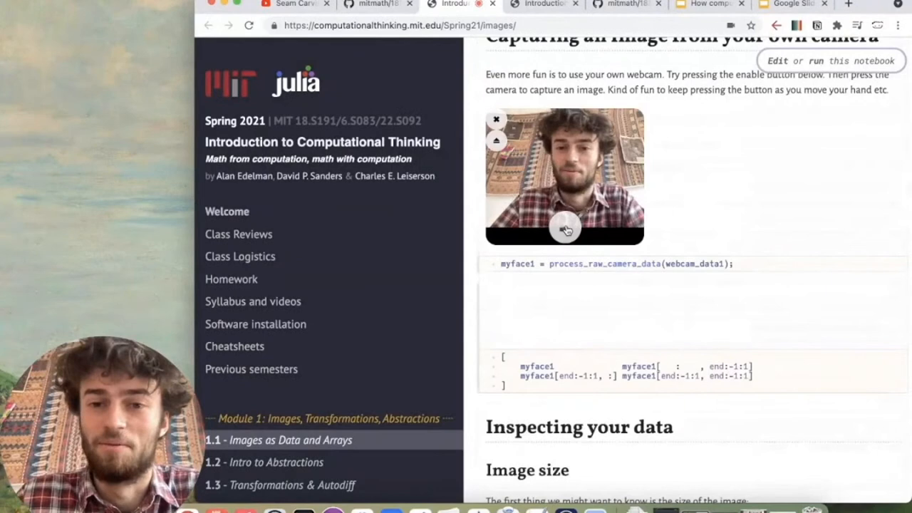
scroll("down", 3)
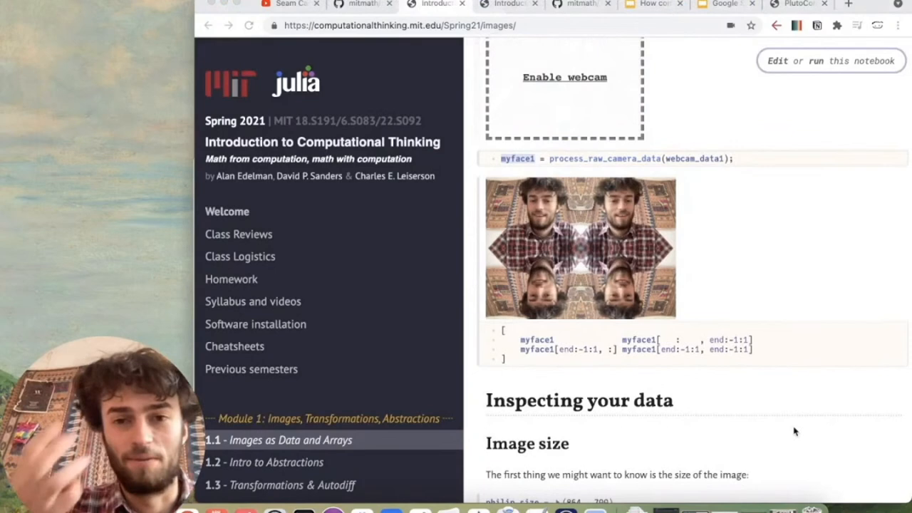
left_click(653, 4)
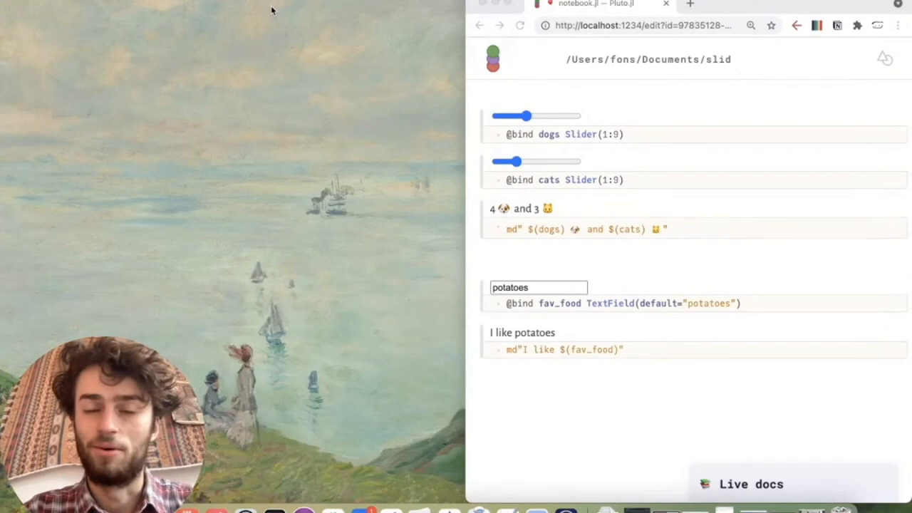
mouse_move(291, 44)
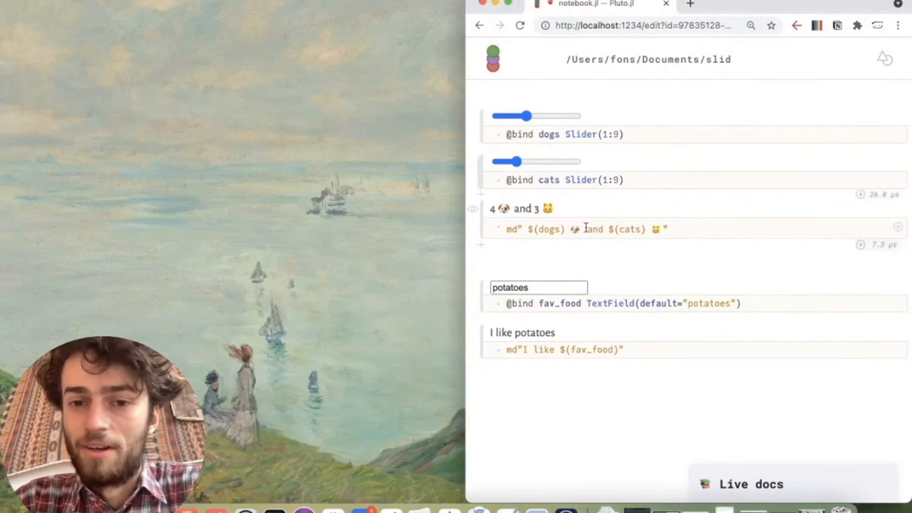
Place a second window of the dogs-and-cats notebook beside the original.
left_click_drag(510, 161, 527, 161)
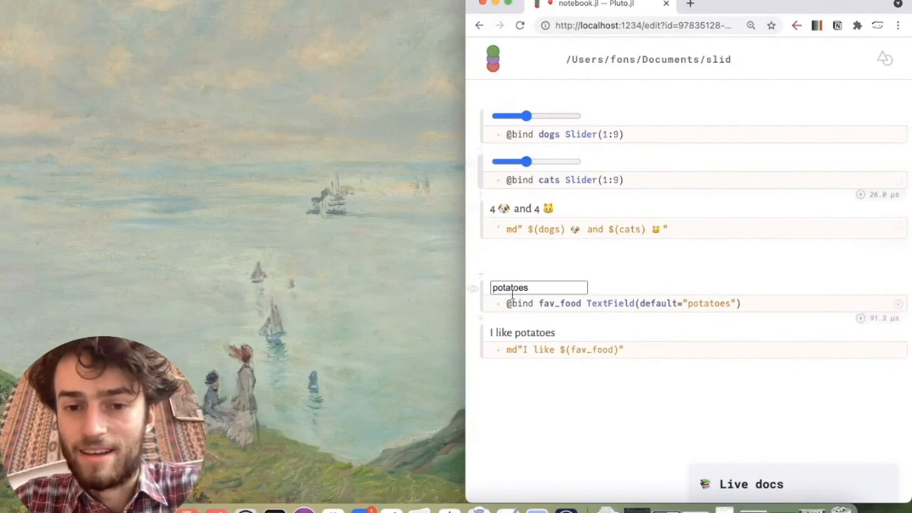
left_click_drag(526, 161, 545, 161)
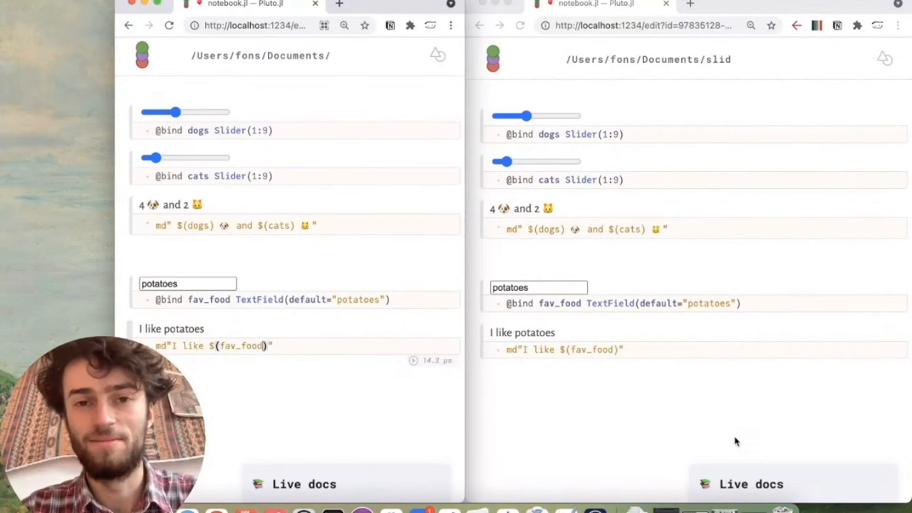
mouse_move(844, 120)
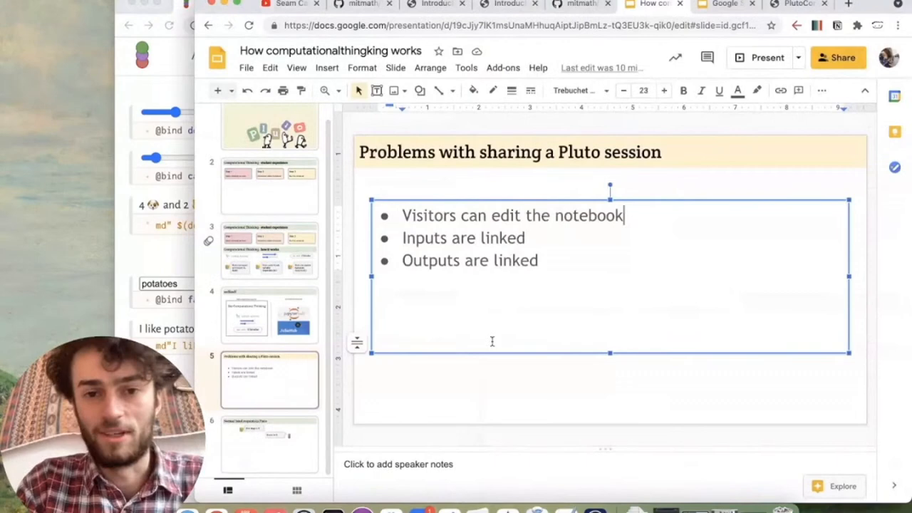
mouse_move(597, 237)
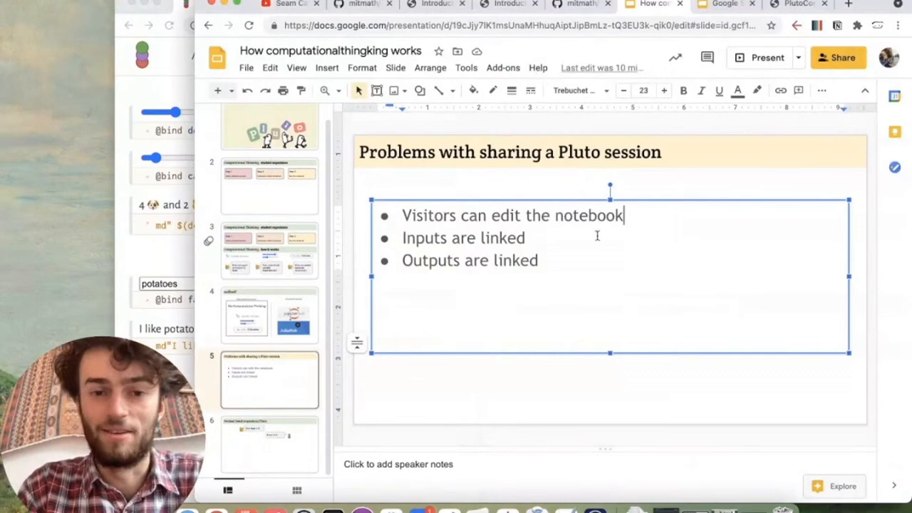
Append '- DISABLE' to the visitor editing and linked inputs bullets on slide 5.
type("- D")
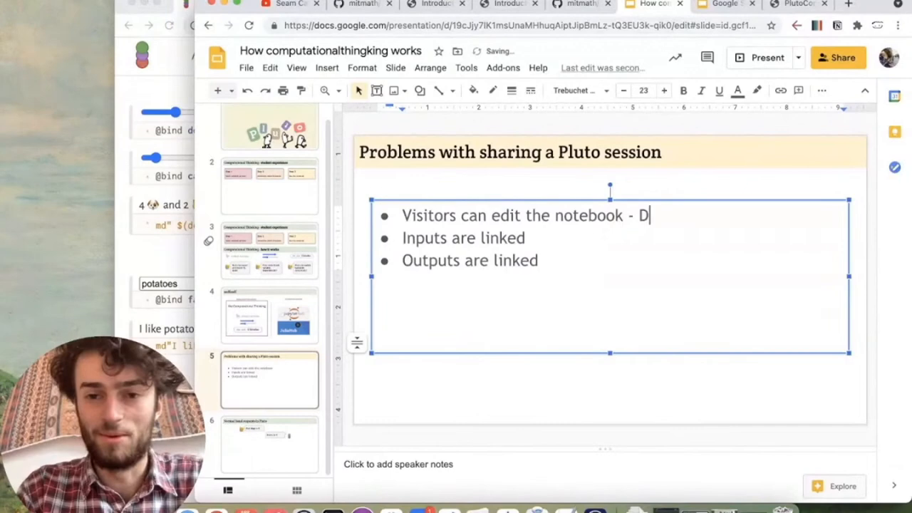
type("ISABLE")
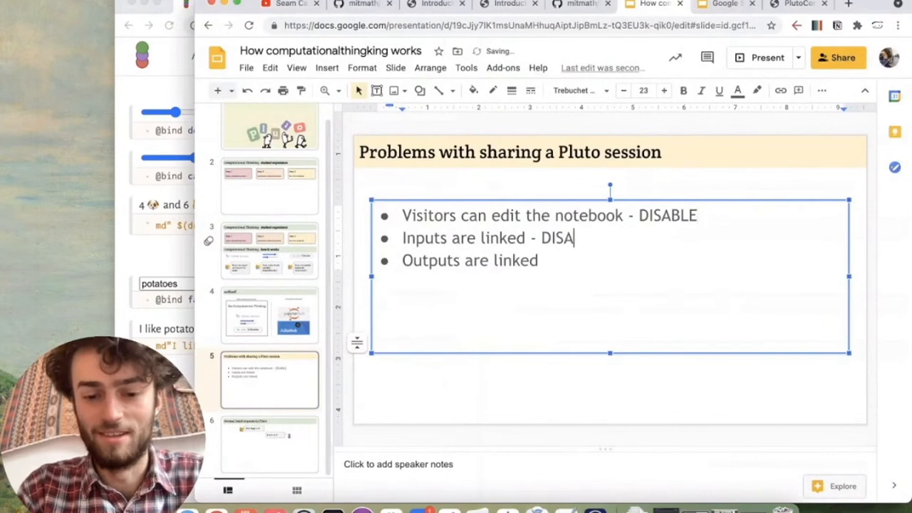
type("BLE")
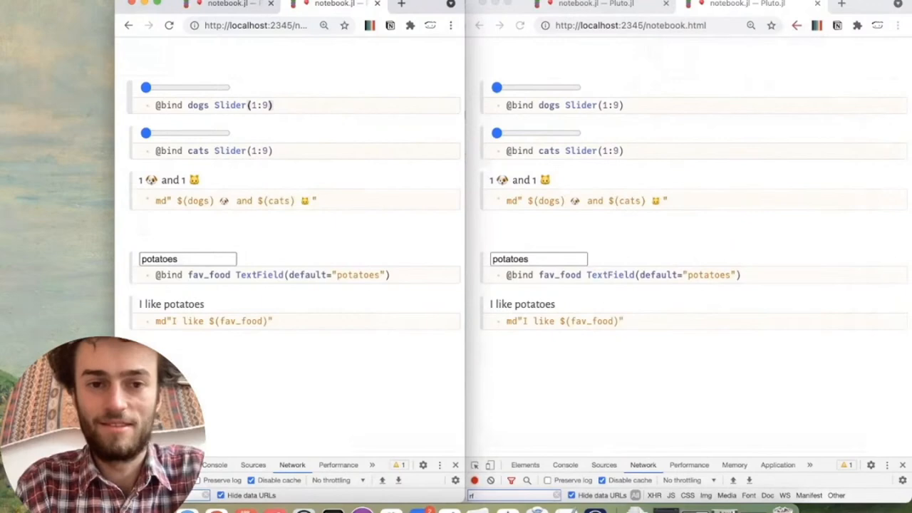
Set dogs and cats to 7 and 7 in the first notebook.html copy and dogs to 9 in the second.
left_click_drag(145, 86, 177, 87)
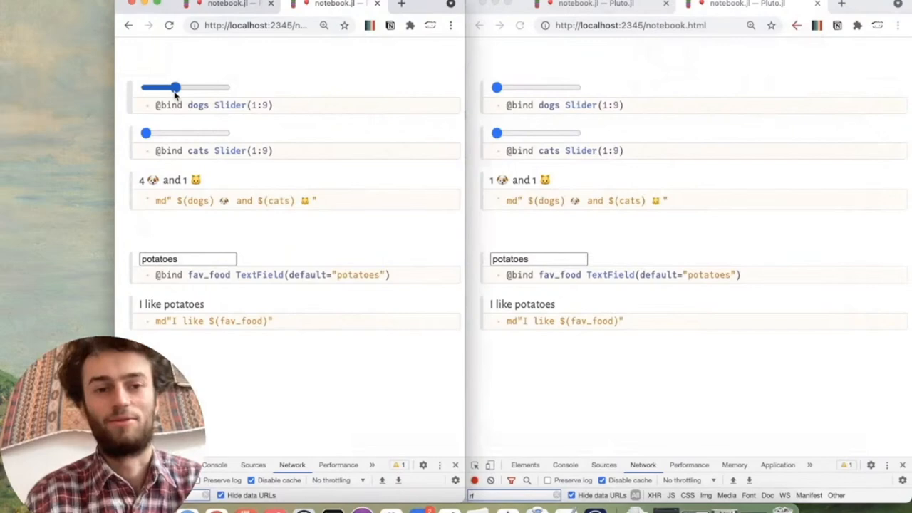
left_click_drag(177, 87, 145, 87)
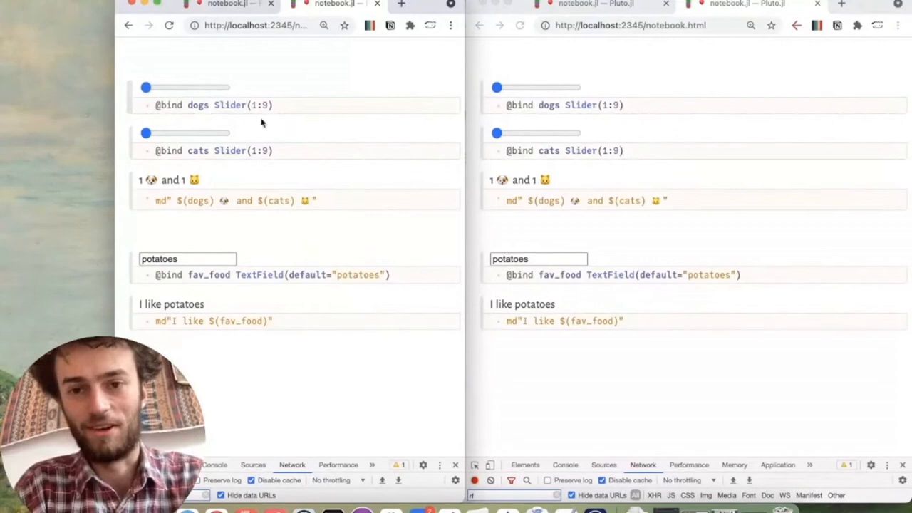
left_click_drag(145, 87, 206, 87)
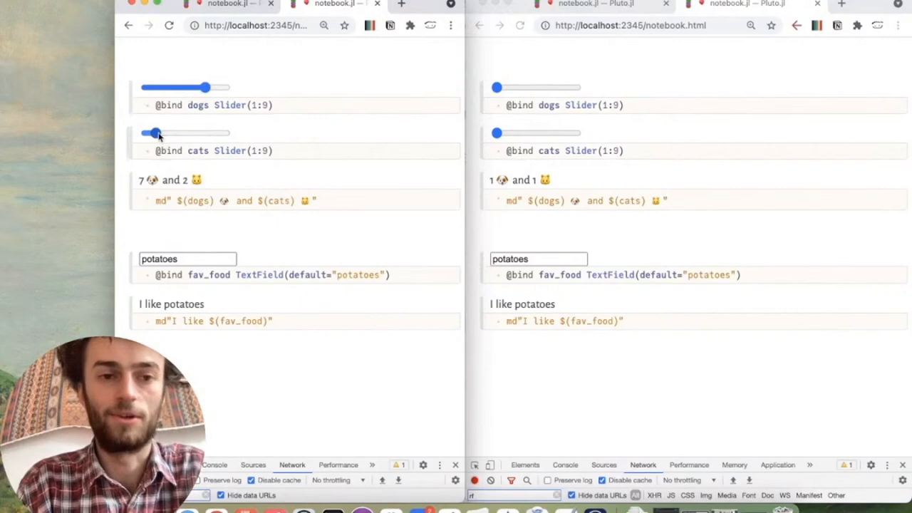
left_click_drag(149, 134, 206, 134)
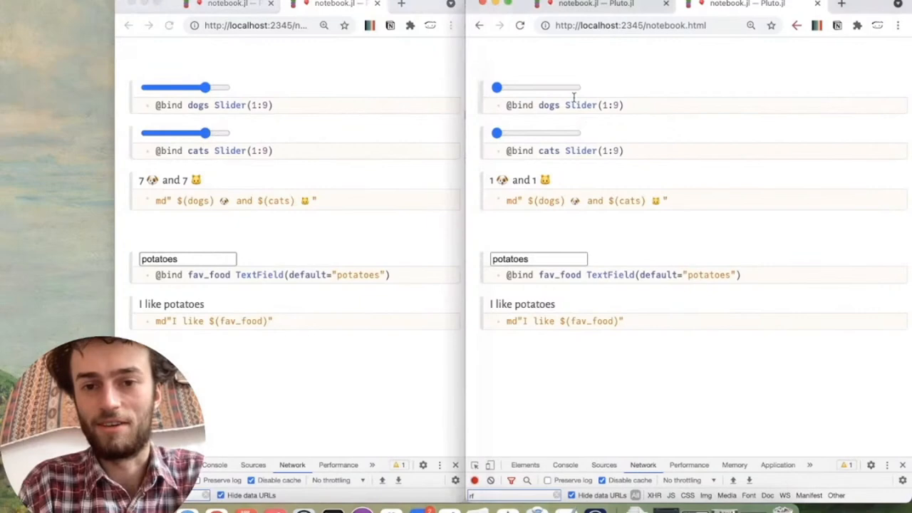
left_click_drag(496, 87, 578, 87)
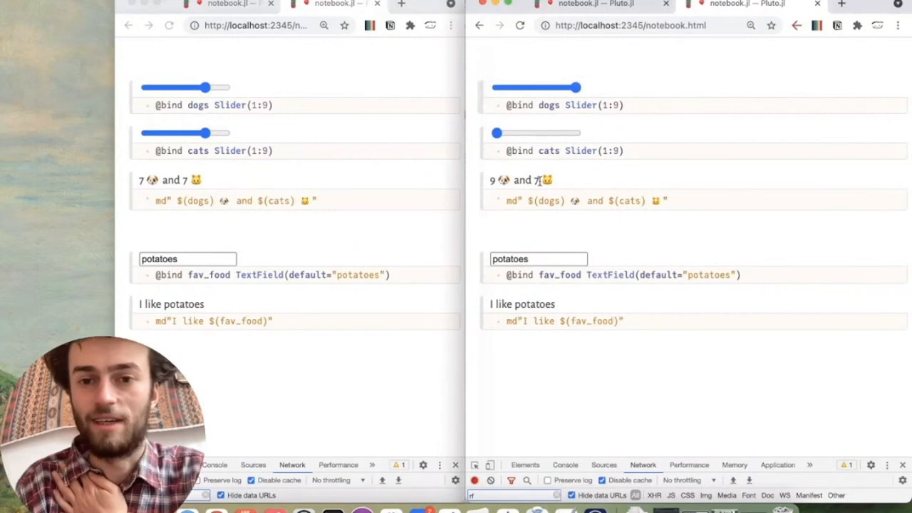
mouse_move(533, 219)
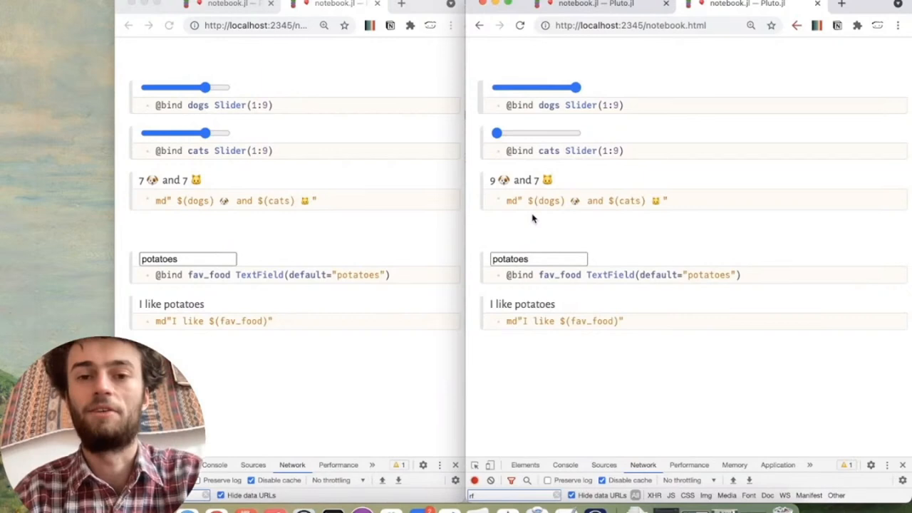
mouse_move(355, 382)
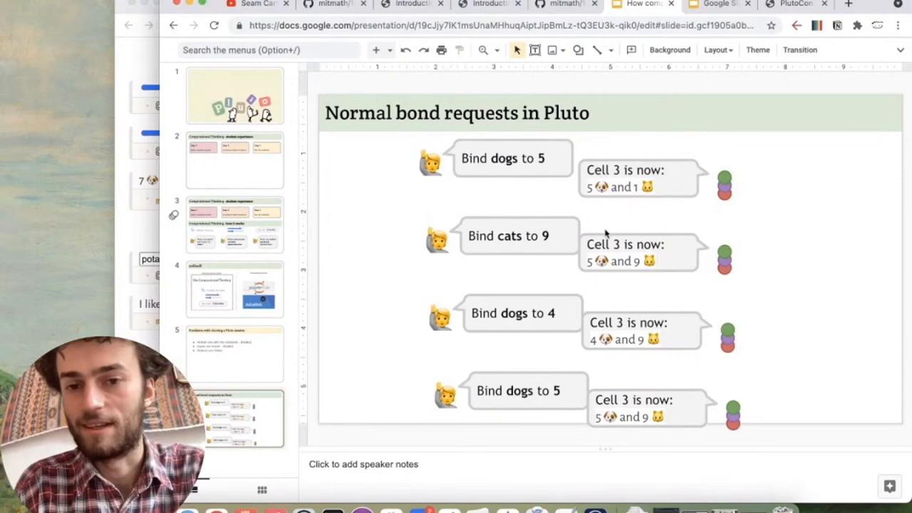
double_click(513, 313)
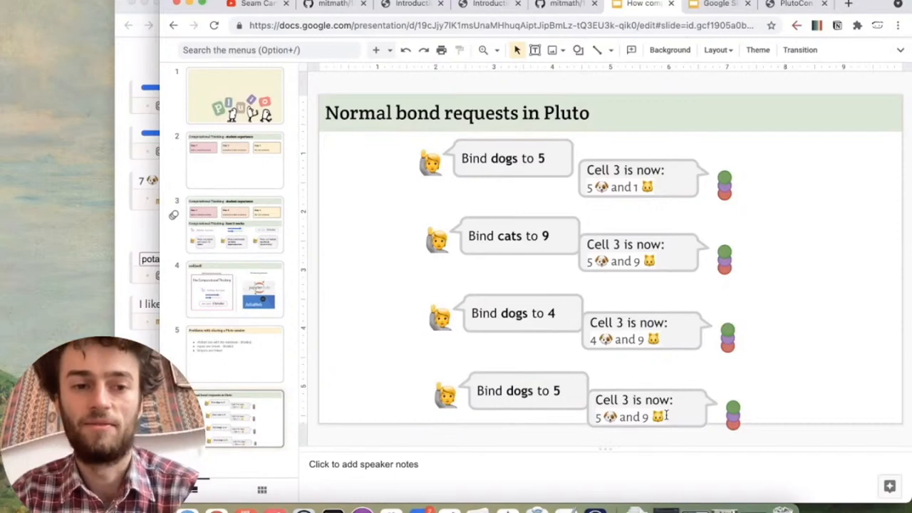
mouse_move(515, 214)
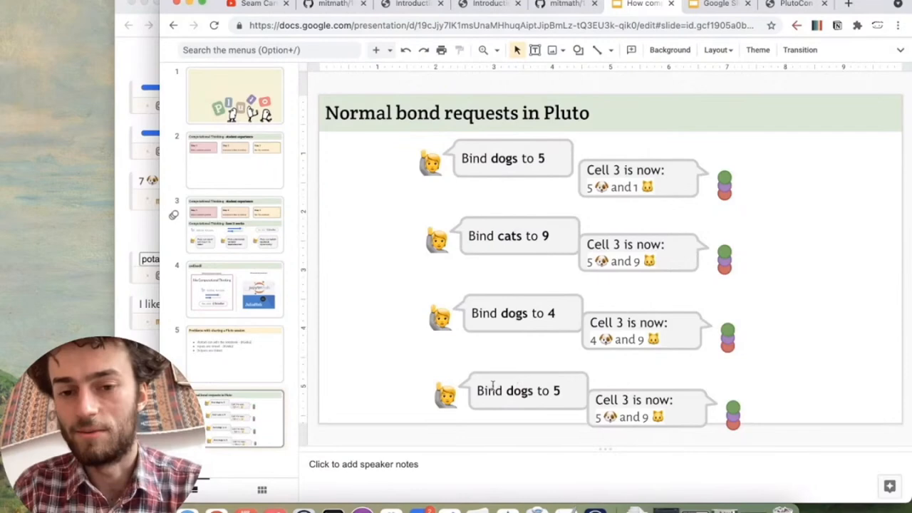
left_click(634, 178)
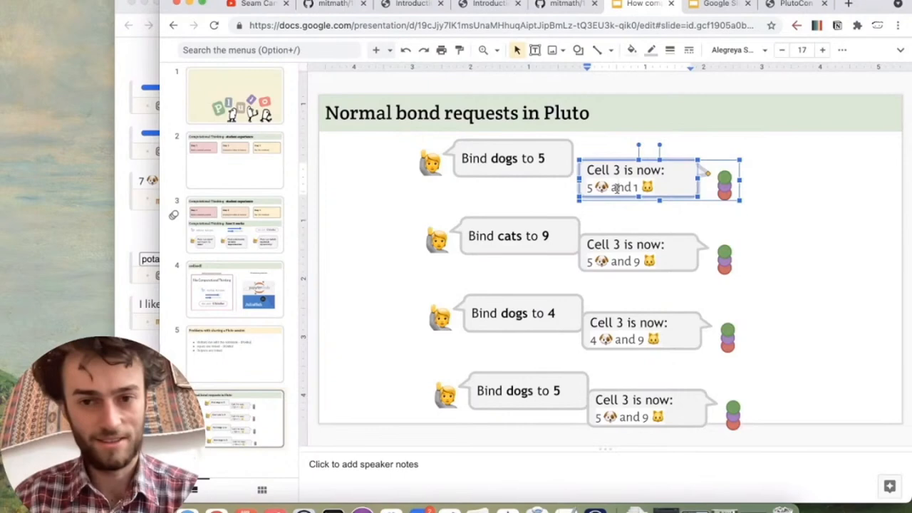
left_click(370, 276)
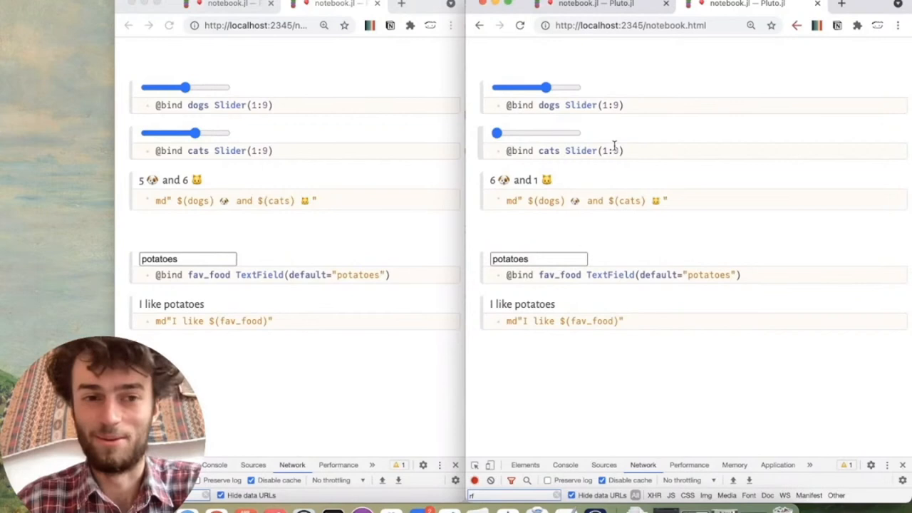
mouse_move(385, 225)
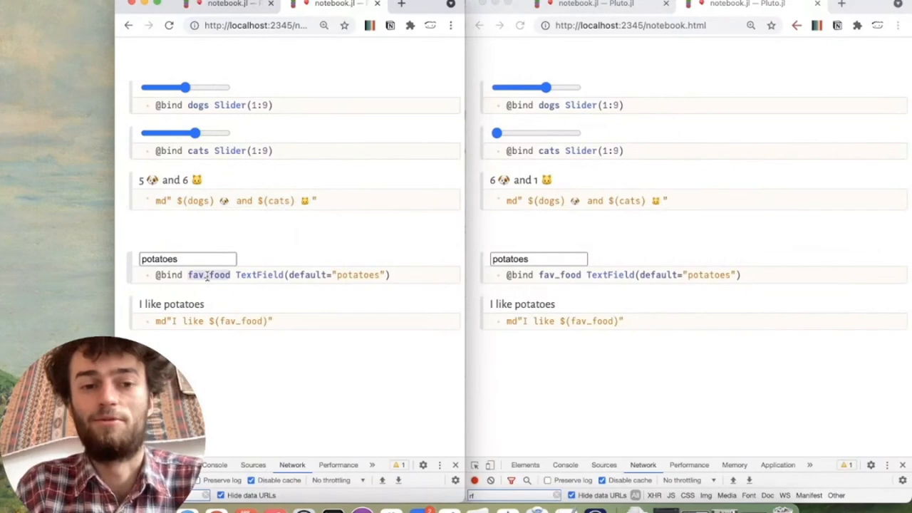
mouse_move(240, 407)
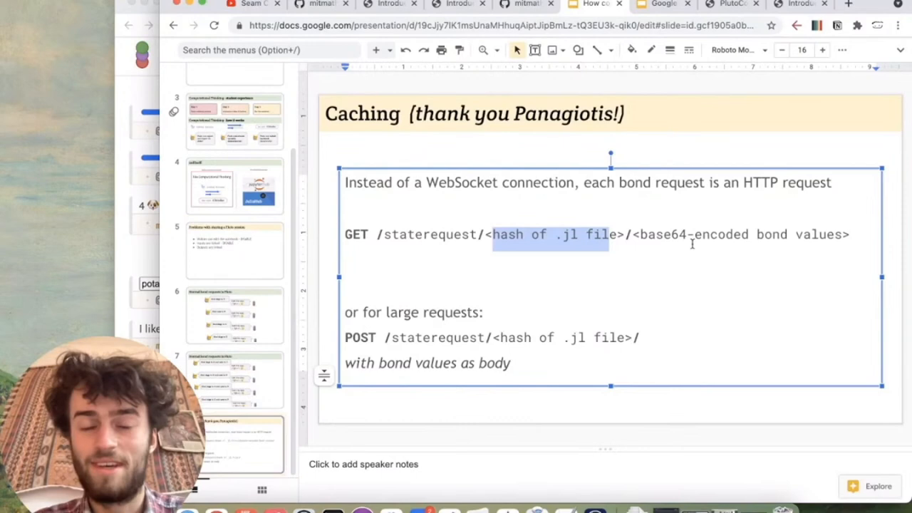
mouse_move(230, 376)
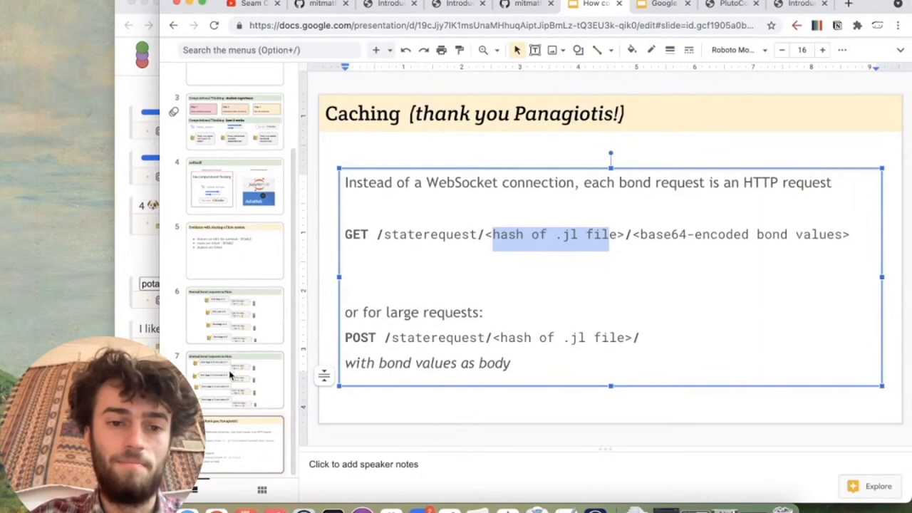
left_click(801, 4)
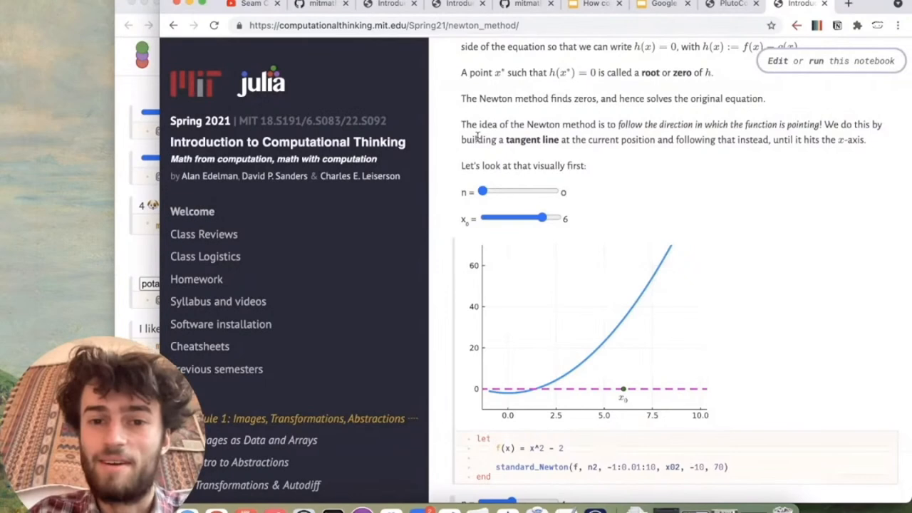
left_click_drag(481, 191, 488, 191)
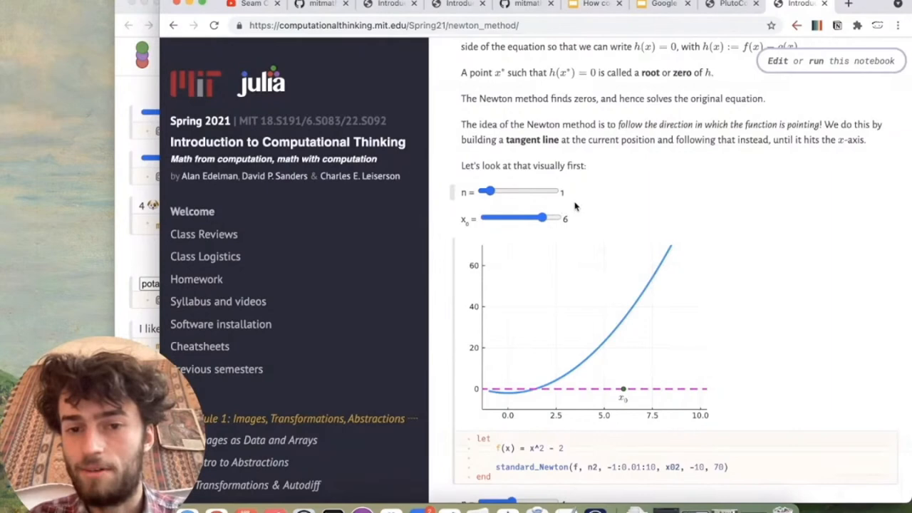
left_click_drag(487, 191, 502, 191)
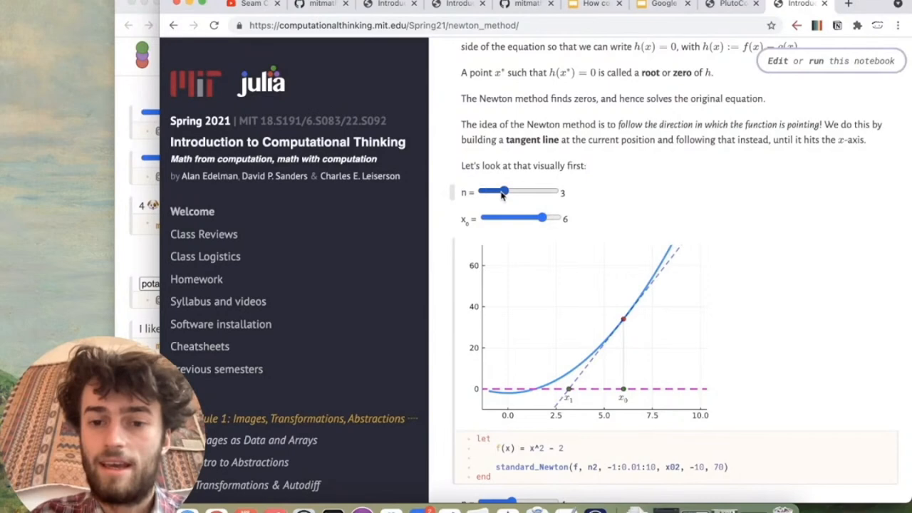
left_click_drag(501, 191, 487, 190)
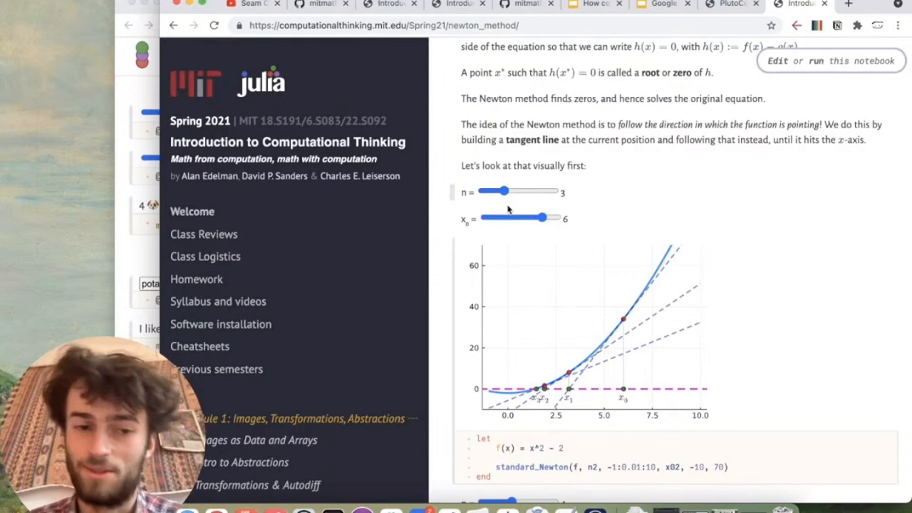
left_click_drag(504, 191, 488, 191)
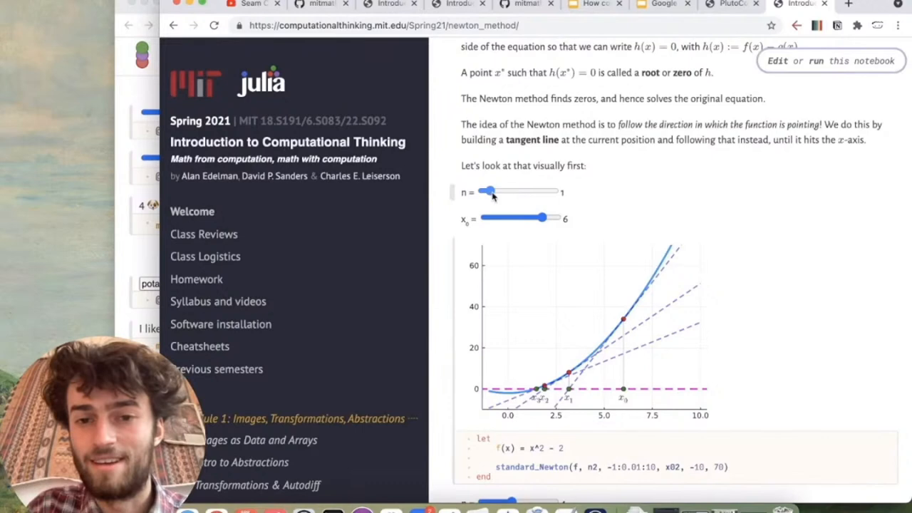
left_click_drag(487, 191, 481, 191)
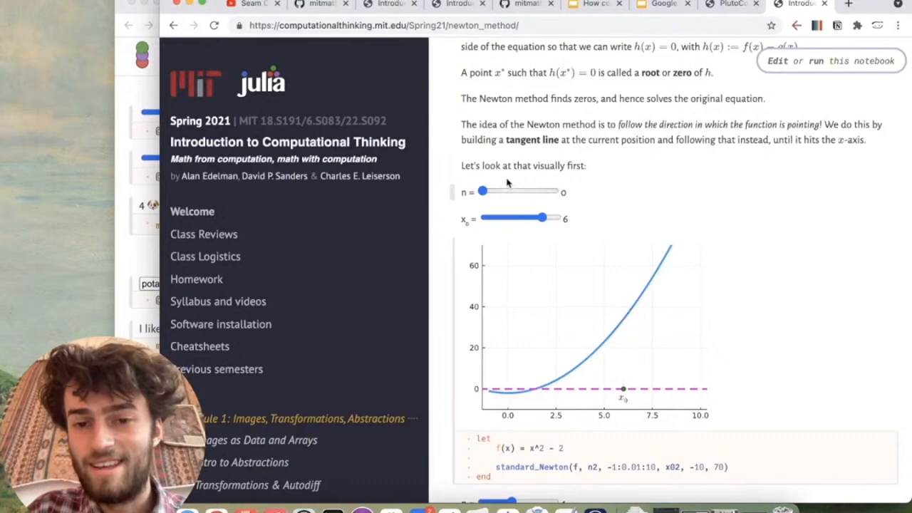
left_click_drag(482, 191, 491, 191)
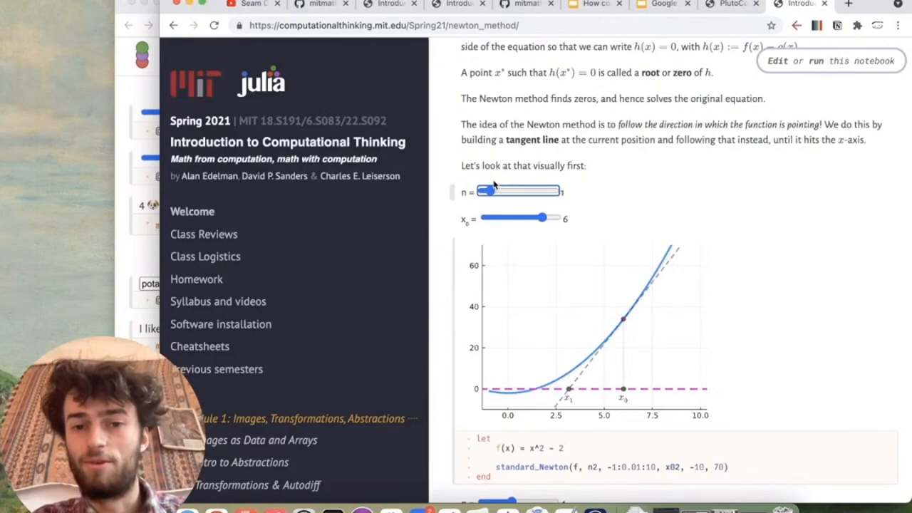
left_click_drag(491, 191, 506, 191)
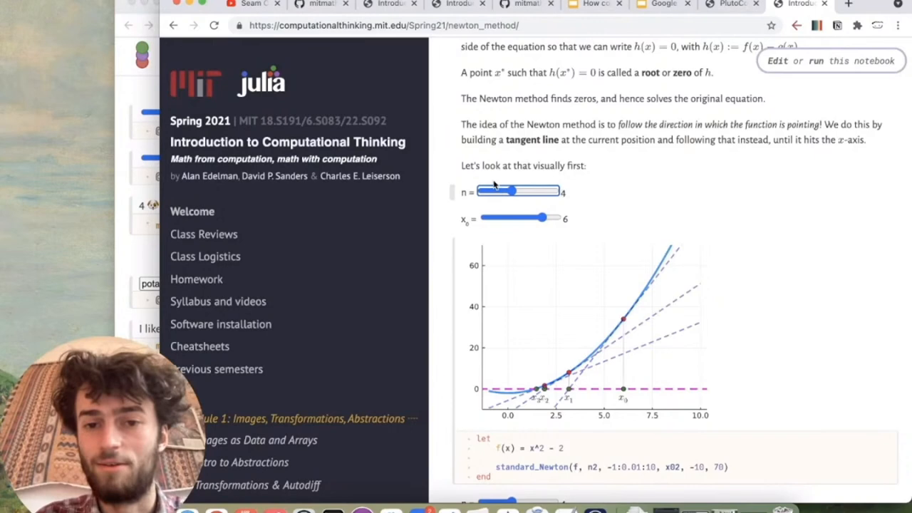
left_click_drag(511, 191, 504, 191)
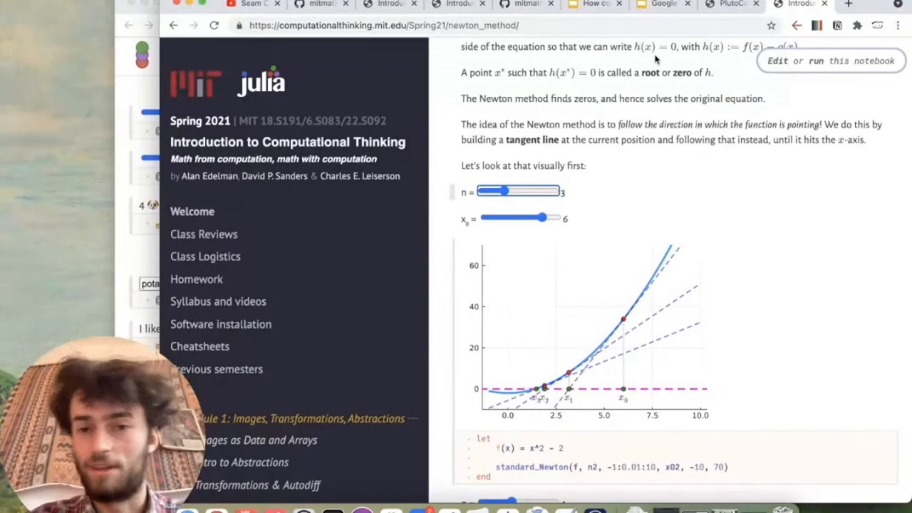
mouse_move(721, 163)
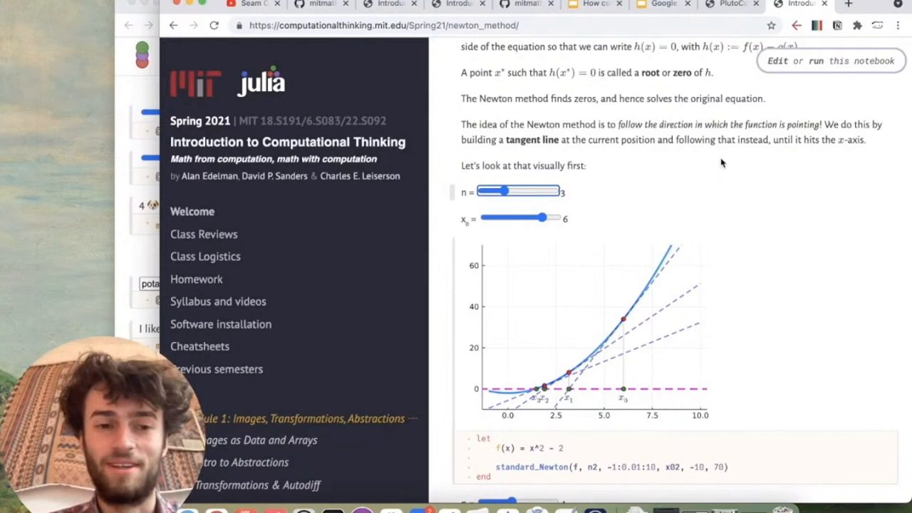